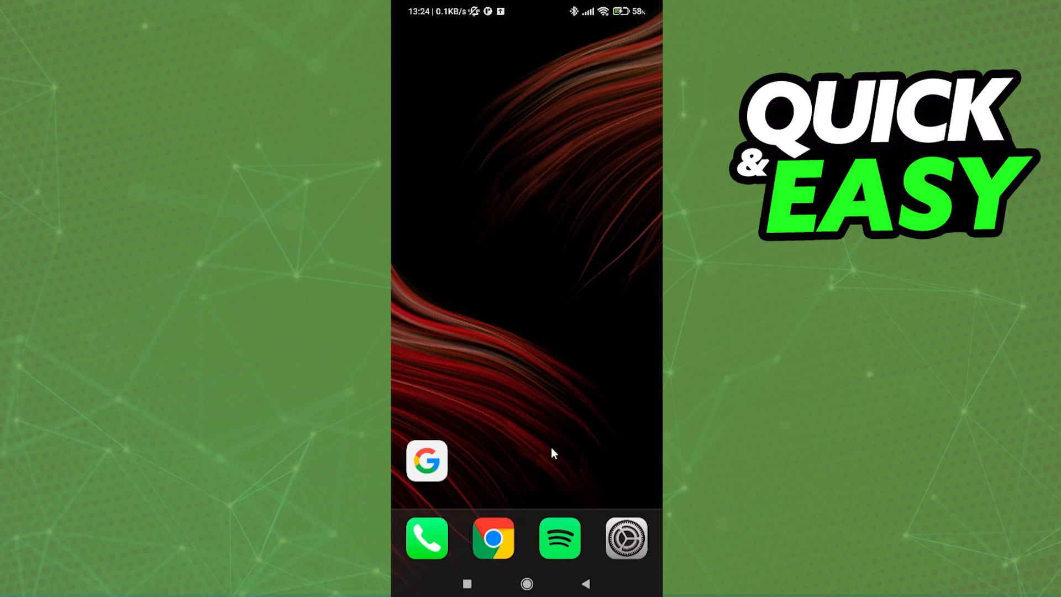
pyautogui.moveTo(596, 458)
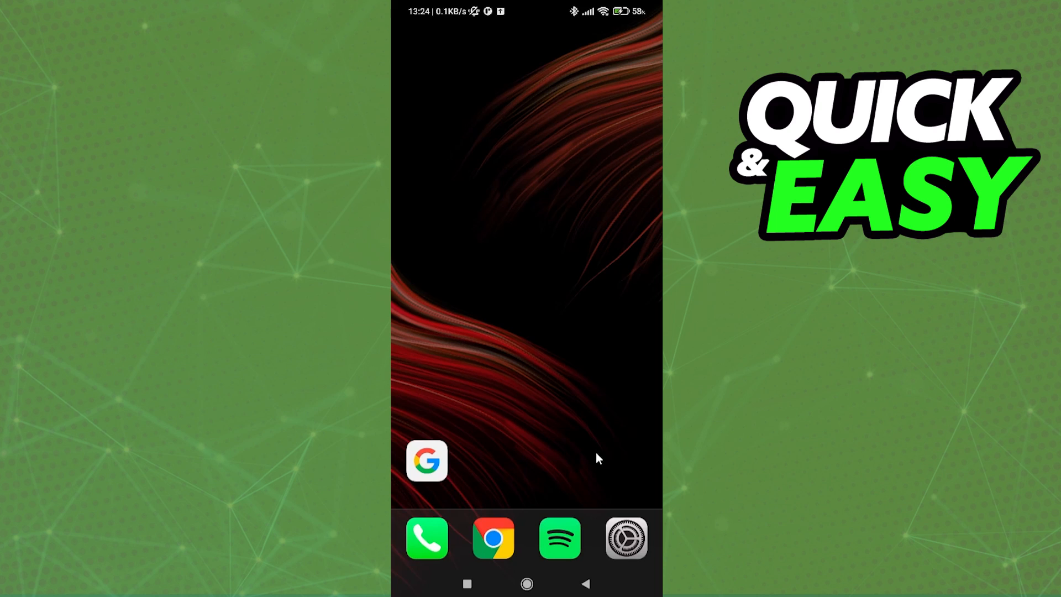
# Step: Launch Spotify from the home screen dock, landing on Liked Songs
pyautogui.click(559, 537)
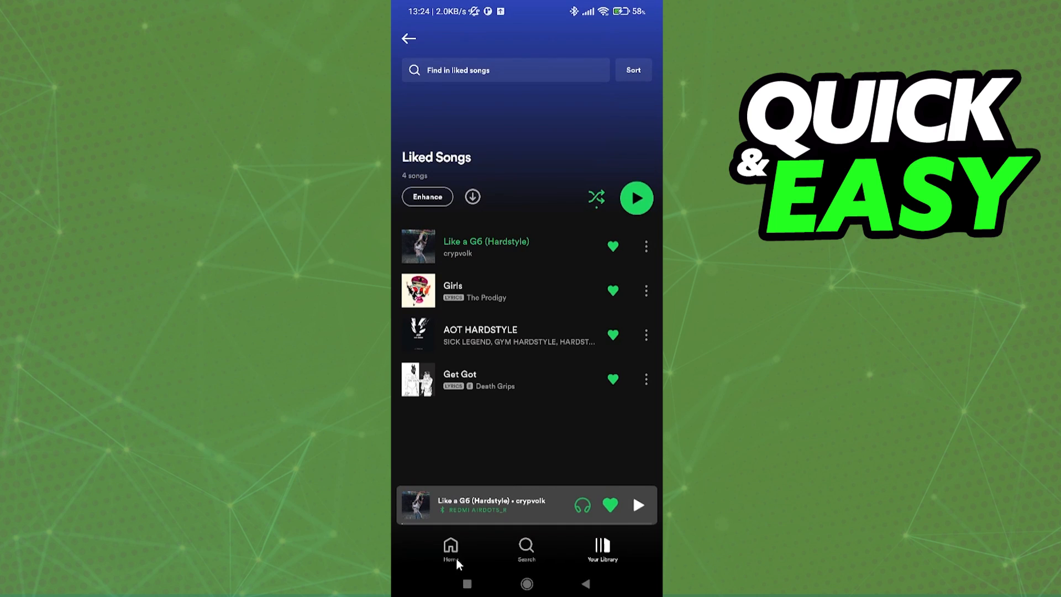
pyautogui.moveTo(648, 140)
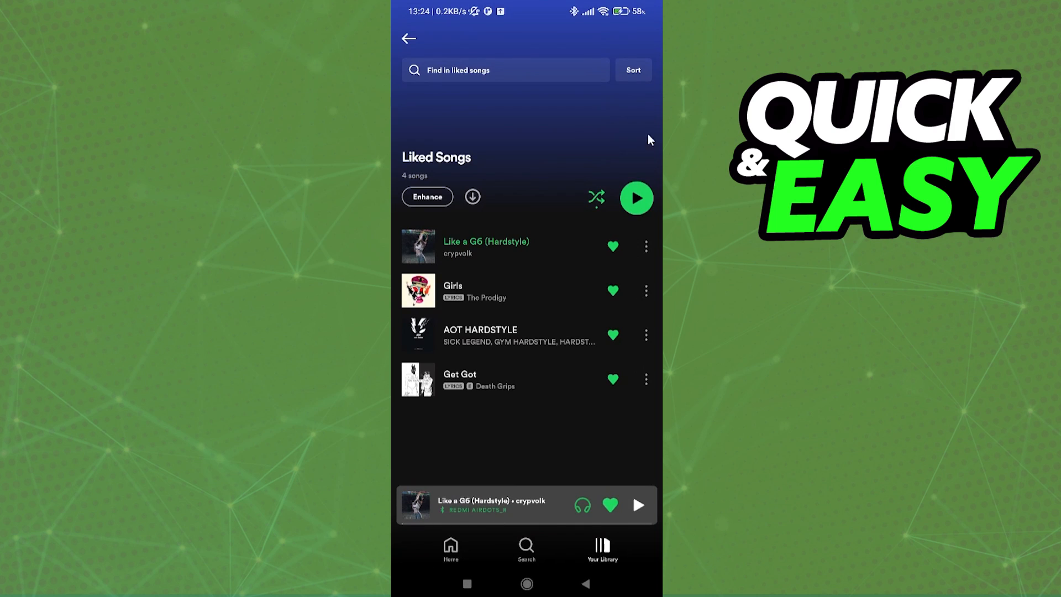
pyautogui.moveTo(451, 548)
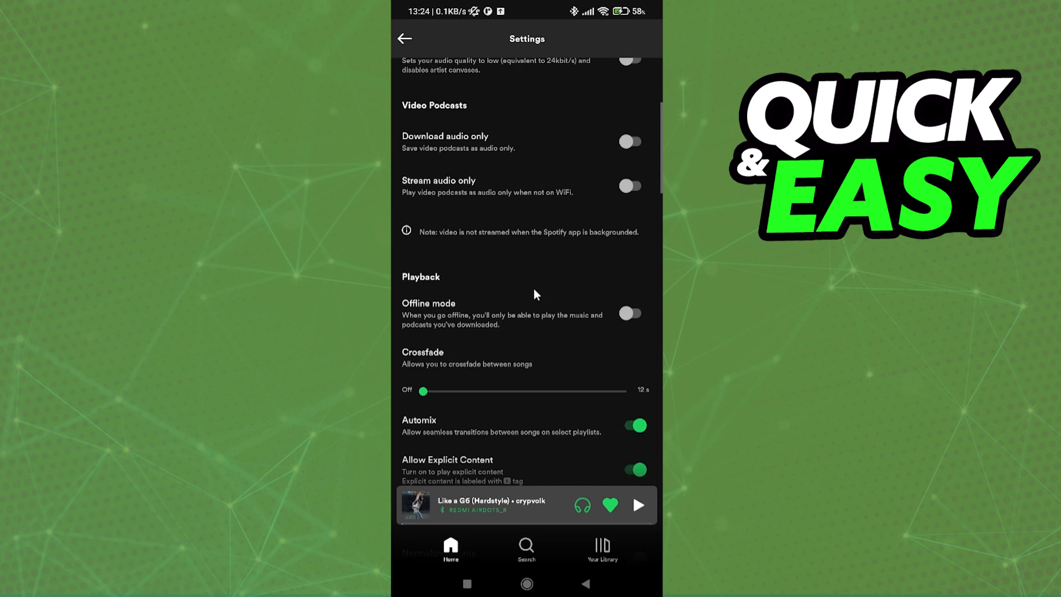
# Step: Scroll Settings down to the Local Files section with 'Show audio files from this device' on
pyautogui.scroll(-3)
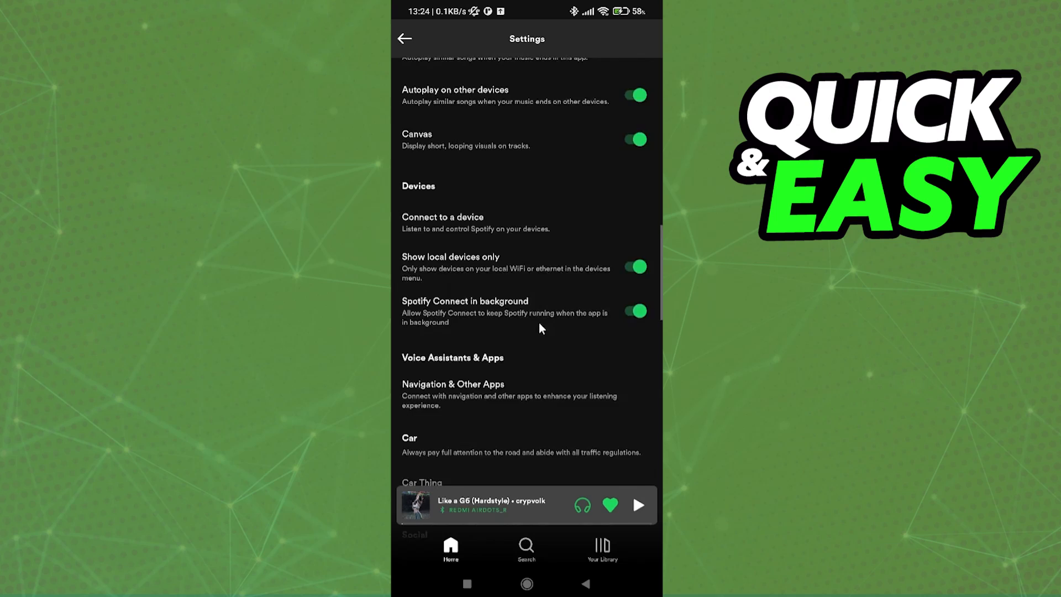
pyautogui.scroll(-3)
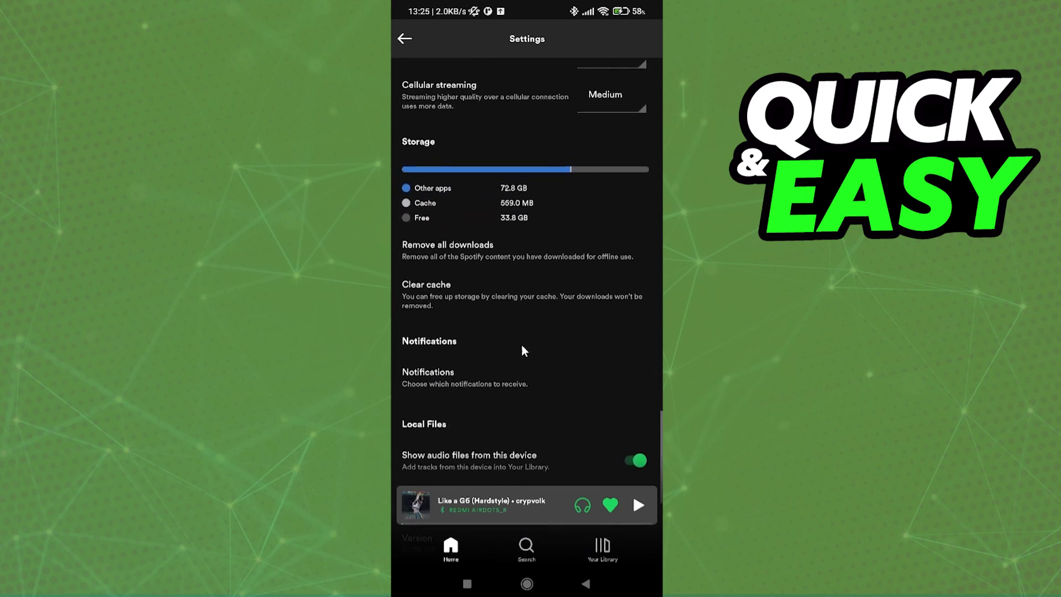
pyautogui.scroll(-3)
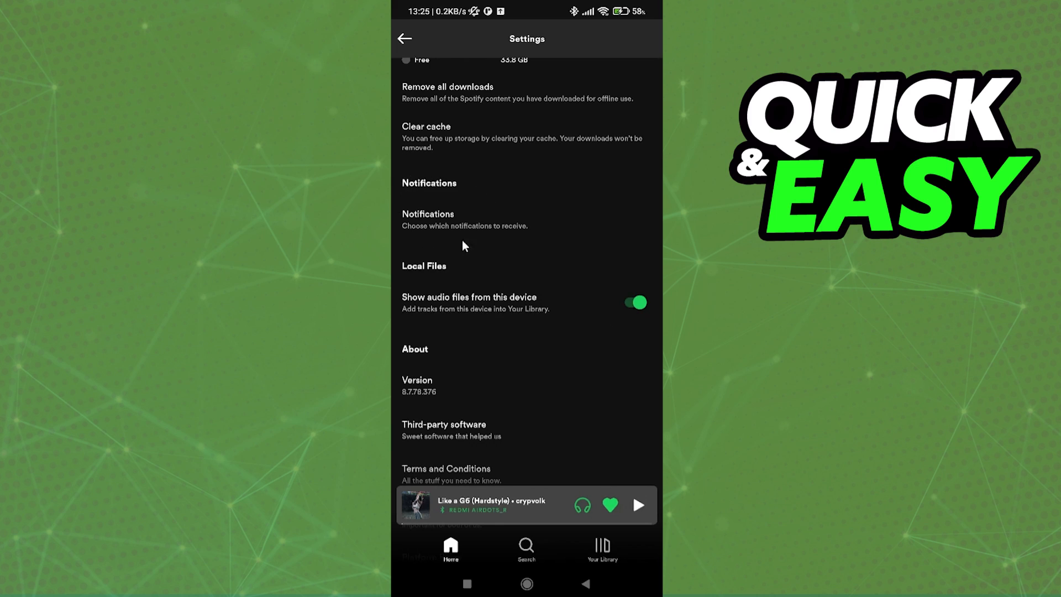
pyautogui.moveTo(519, 248)
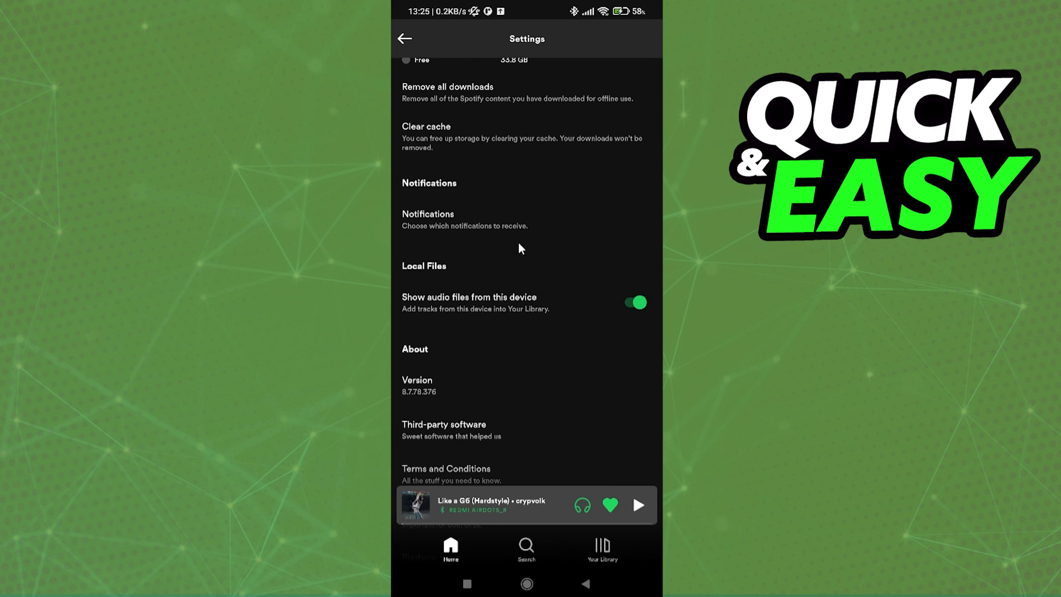
pyautogui.moveTo(464, 325)
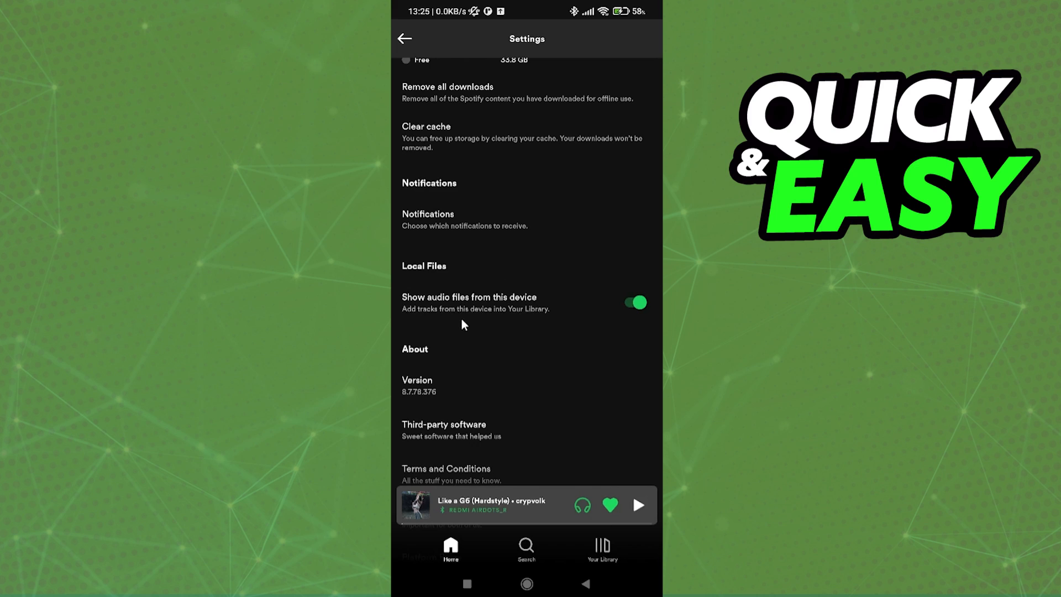
pyautogui.moveTo(409, 316)
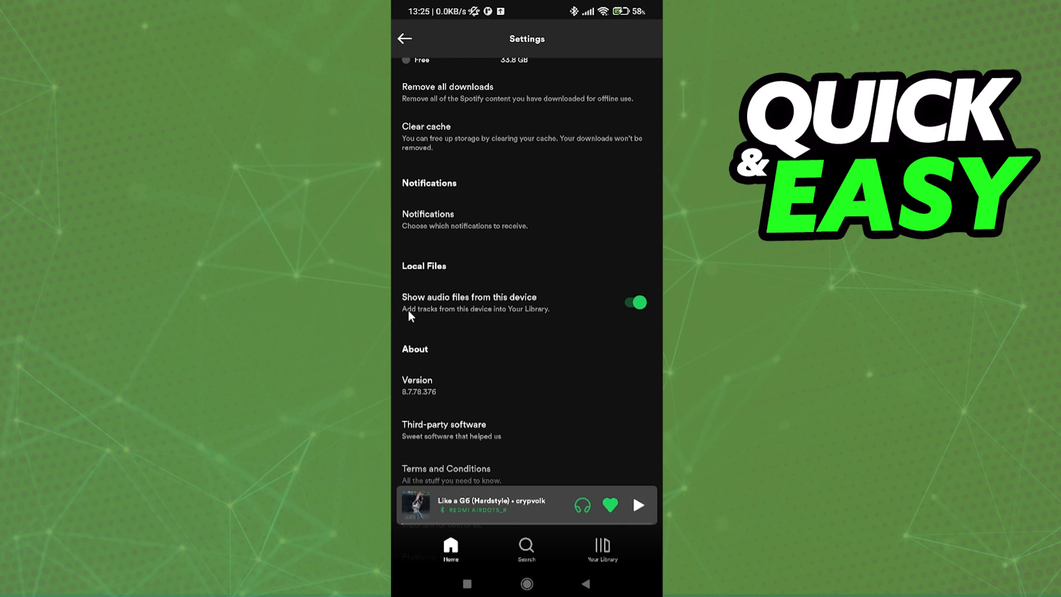
pyautogui.moveTo(648, 325)
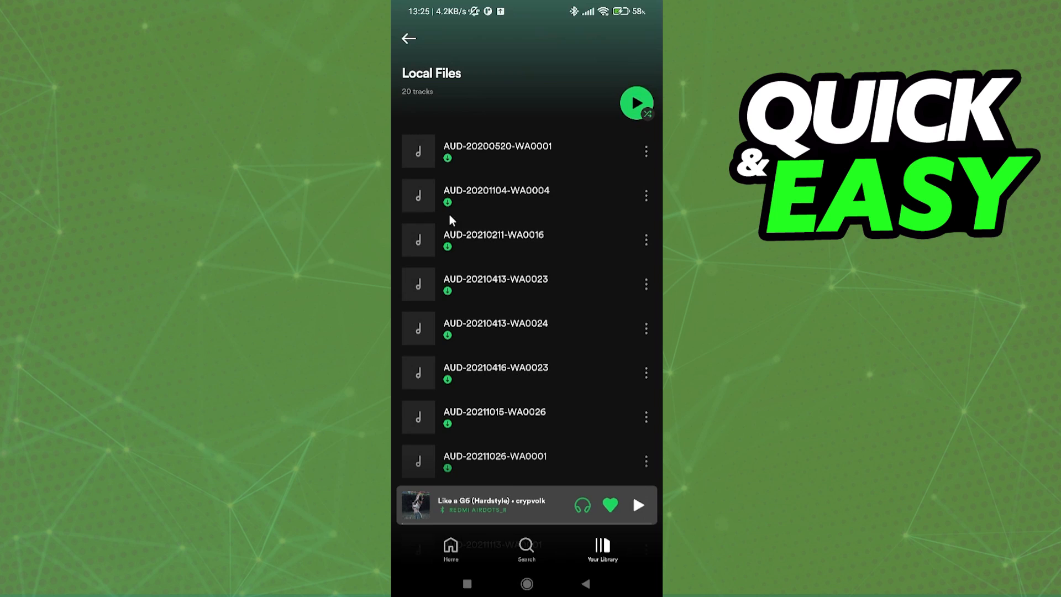
pyautogui.moveTo(525, 260)
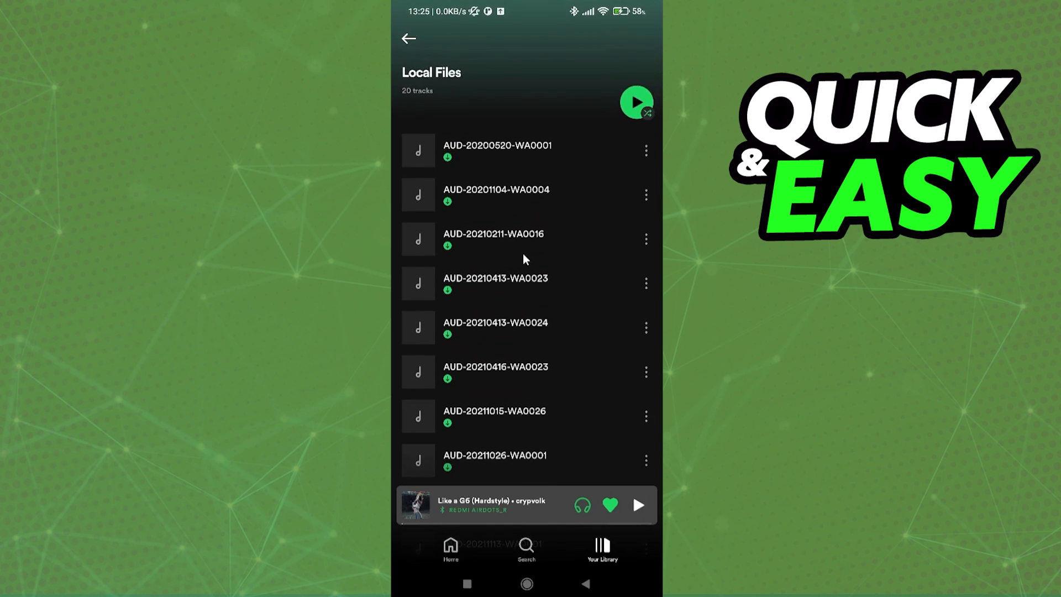
pyautogui.moveTo(528, 138)
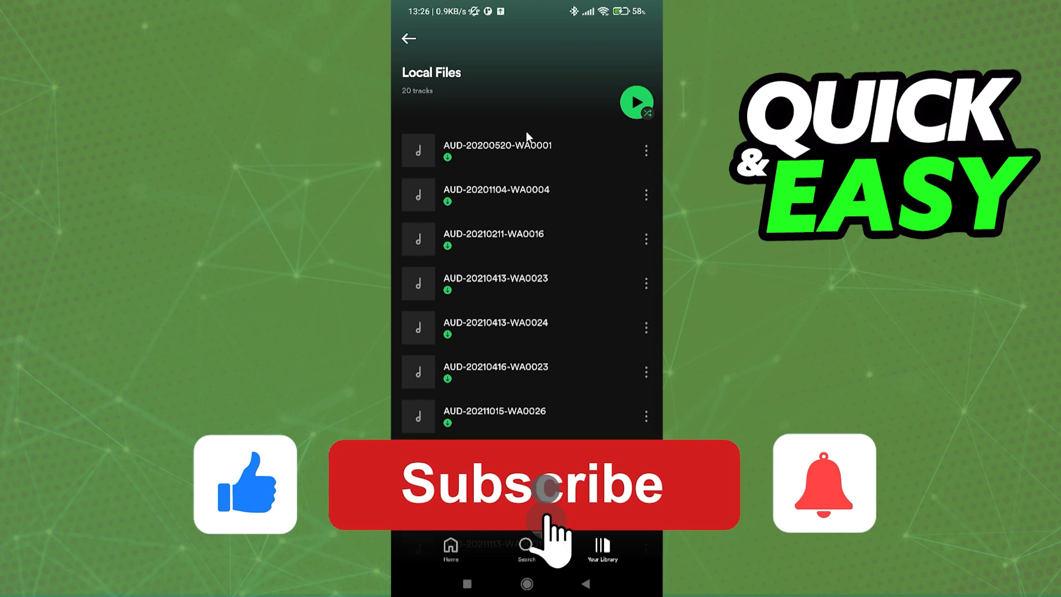
# Step: Open the Local Files playlist showing 20 device audio tracks in Your Library
pyautogui.click(534, 483)
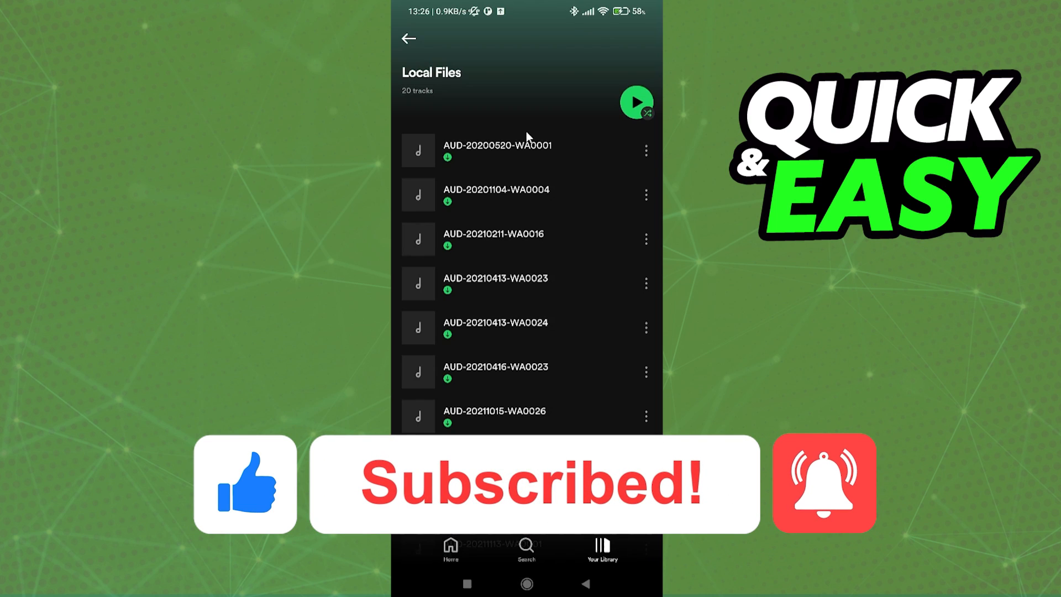